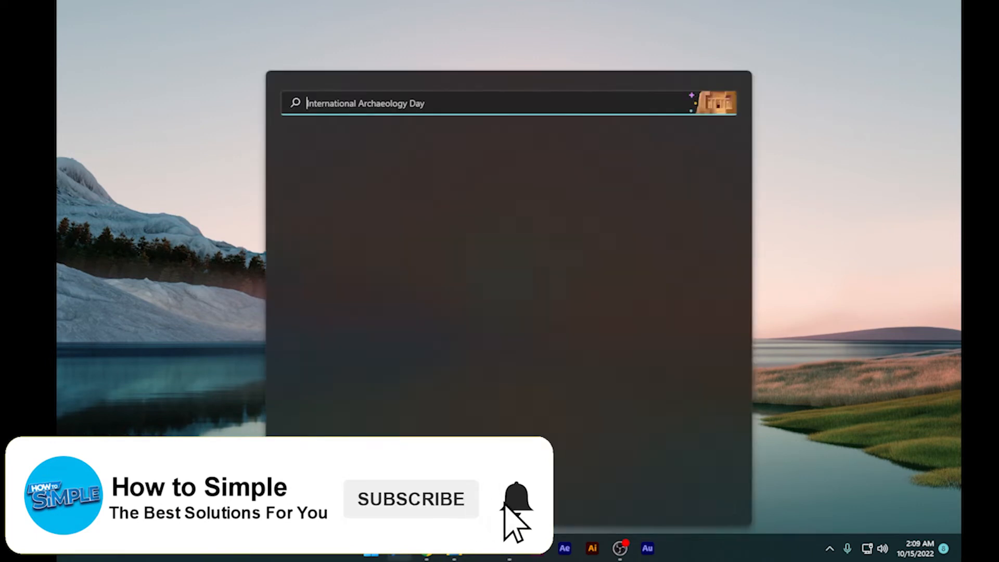
Search Windows for 'discord' to launch the Discord app.
text(discord)
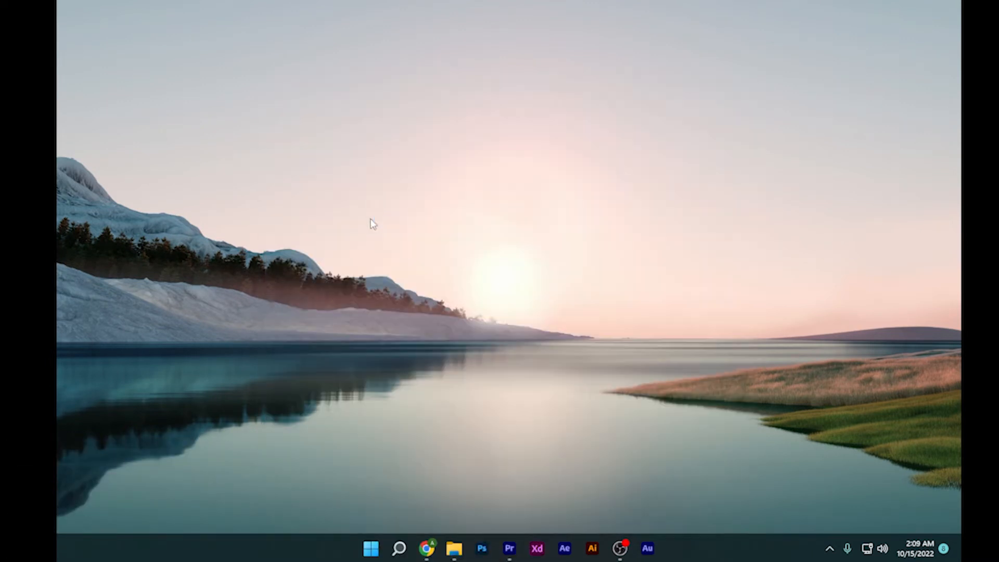
Open Discord from the taskbar and switch to another server from the server list.
click(661, 548)
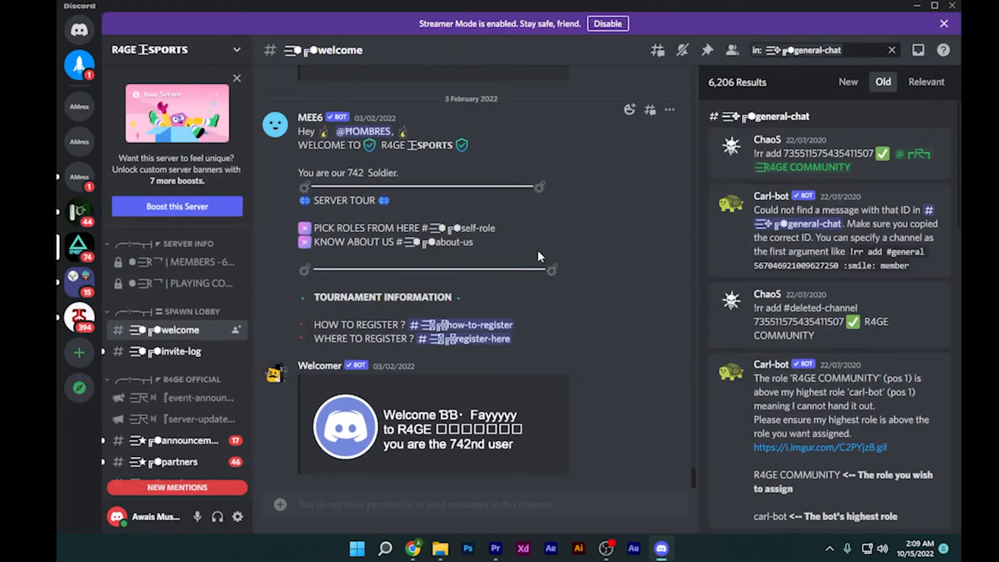
click(79, 29)
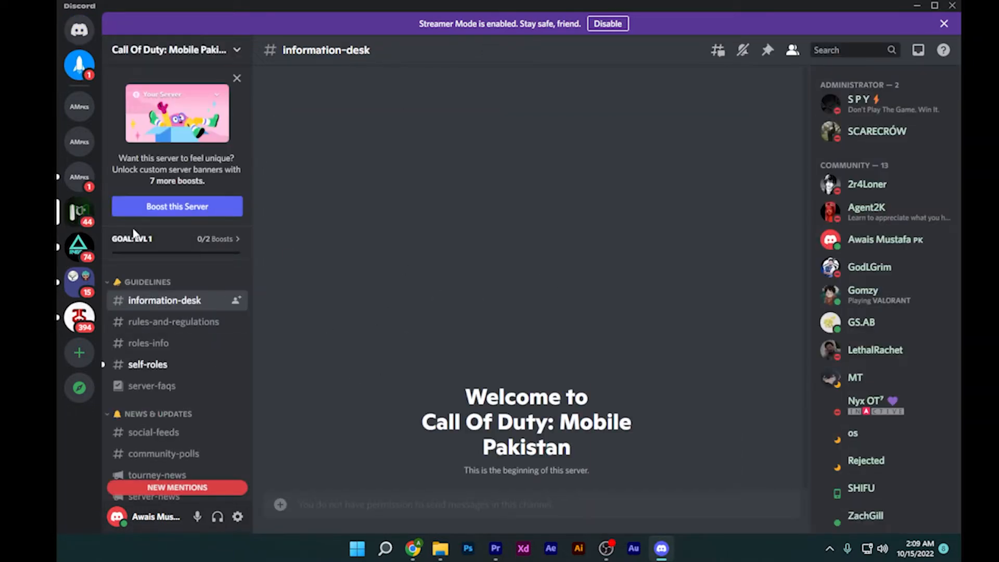
mouse_move(80, 247)
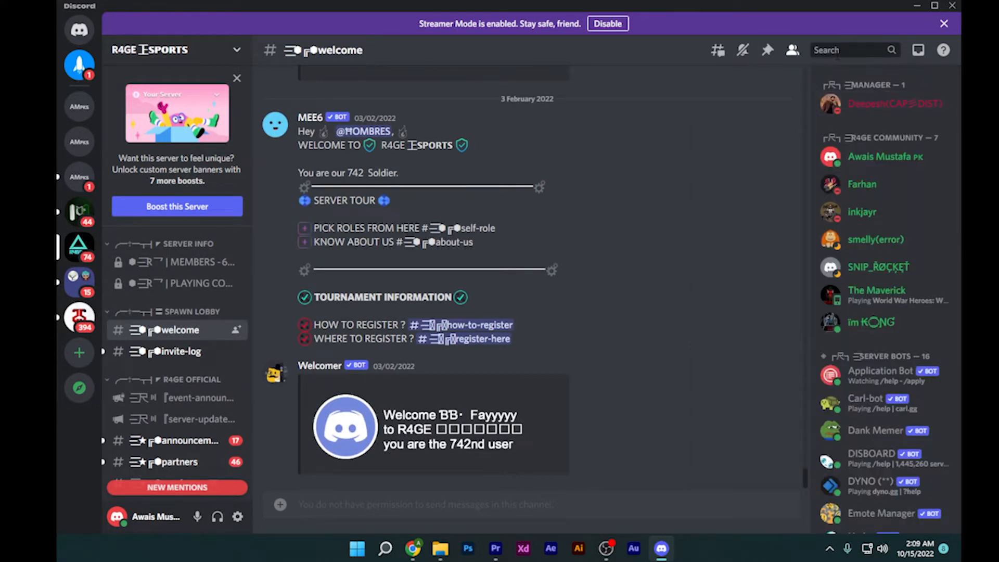
Begin a server message search with the 'in:' filter to list matching channels.
click(850, 50)
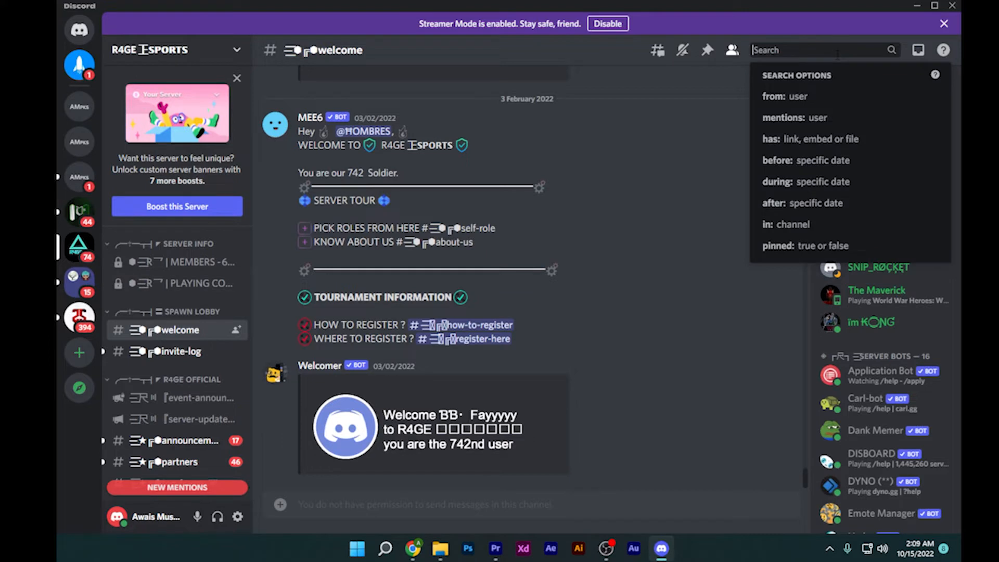
text(in:)
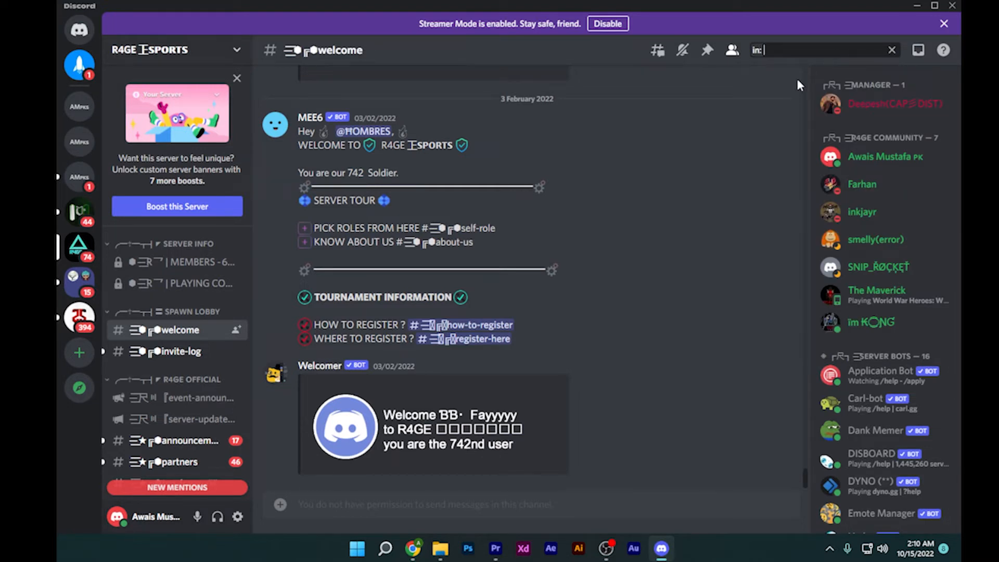
text(a)
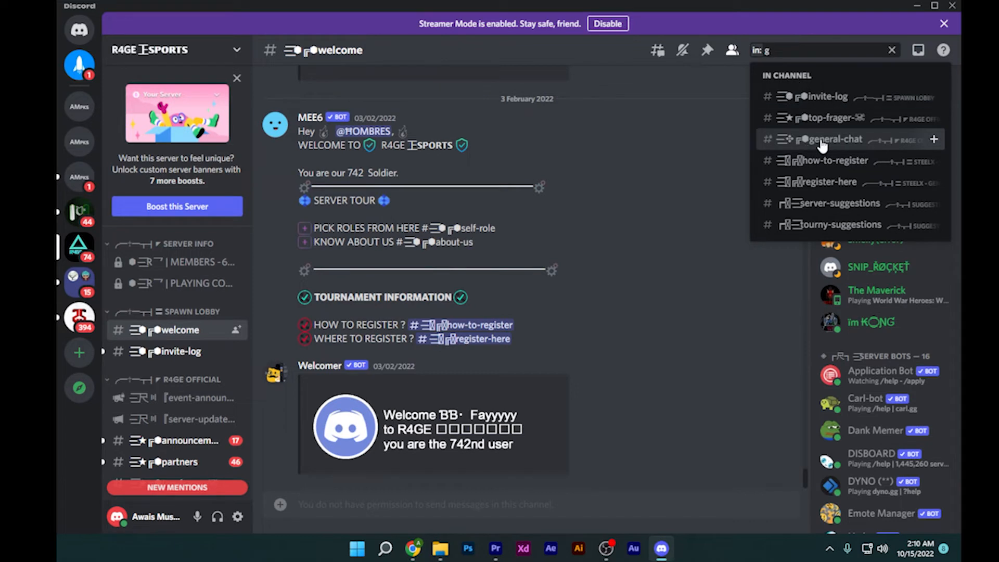
Restrict the search to general-chat and sort the 6,204 results by Old.
click(828, 139)
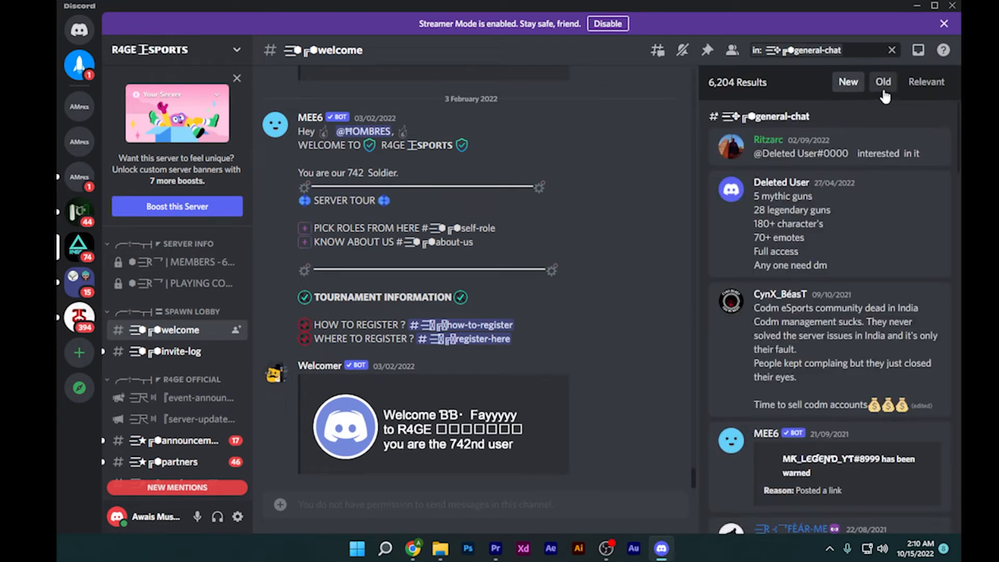
click(882, 82)
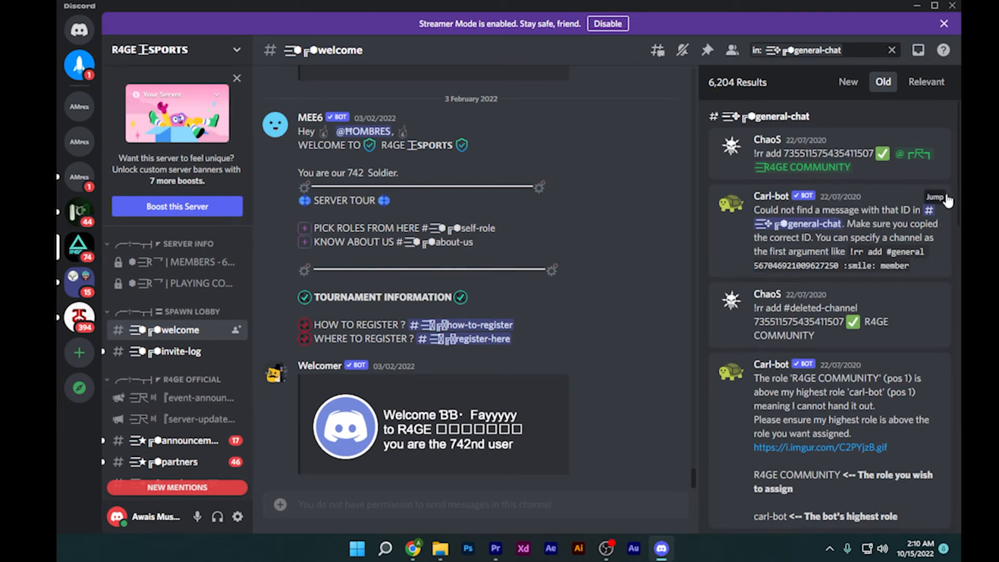
mouse_move(928, 309)
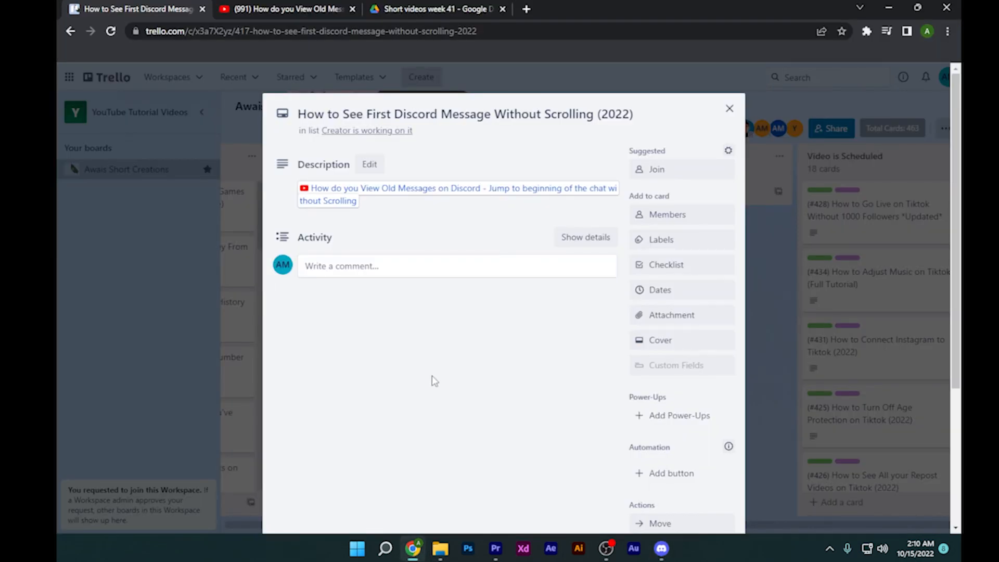
mouse_move(518, 452)
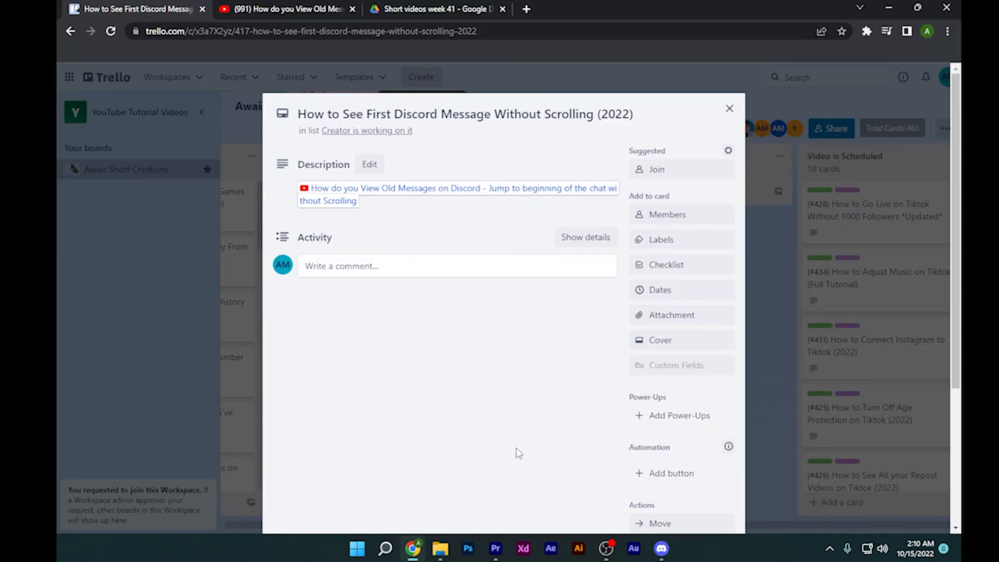